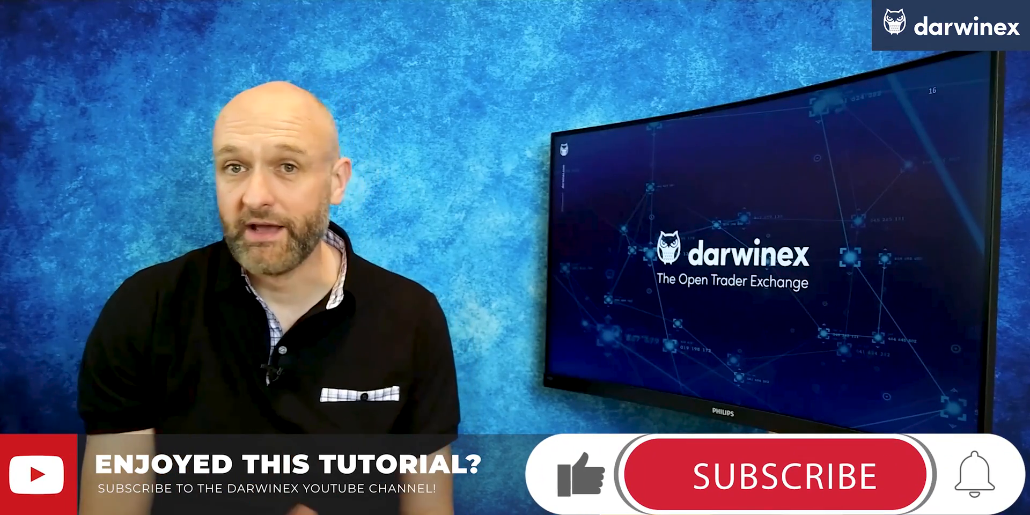
click(775, 476)
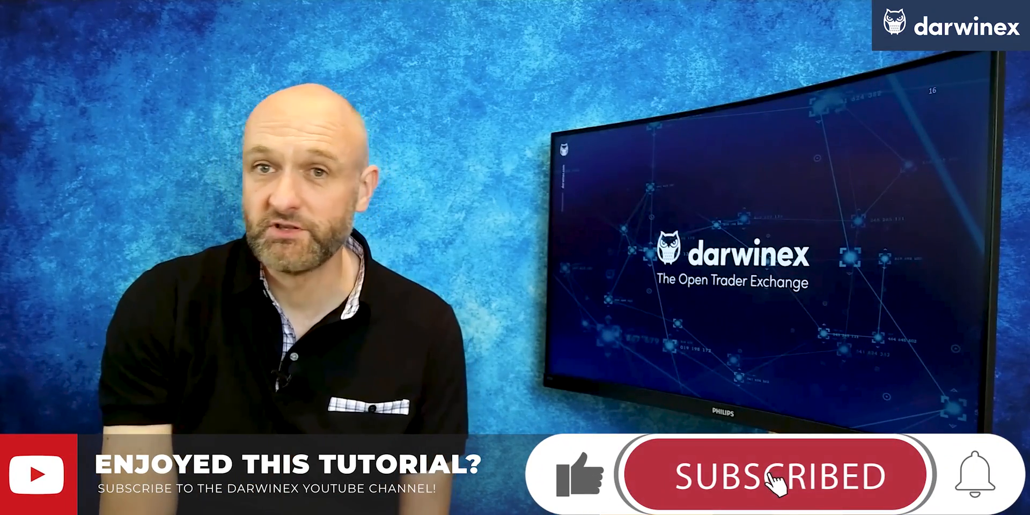